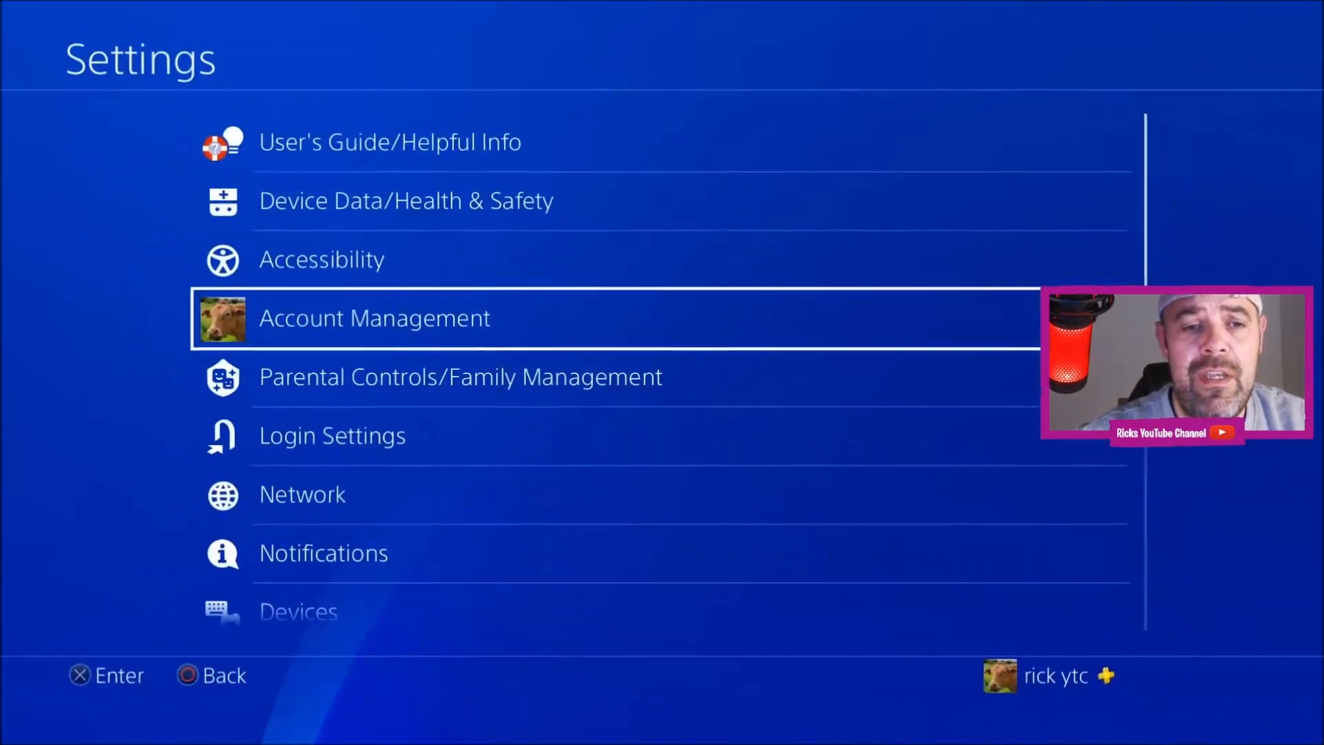
# Step: Run a system software update check and confirm the latest version is already installed
pyautogui.scroll(-3)
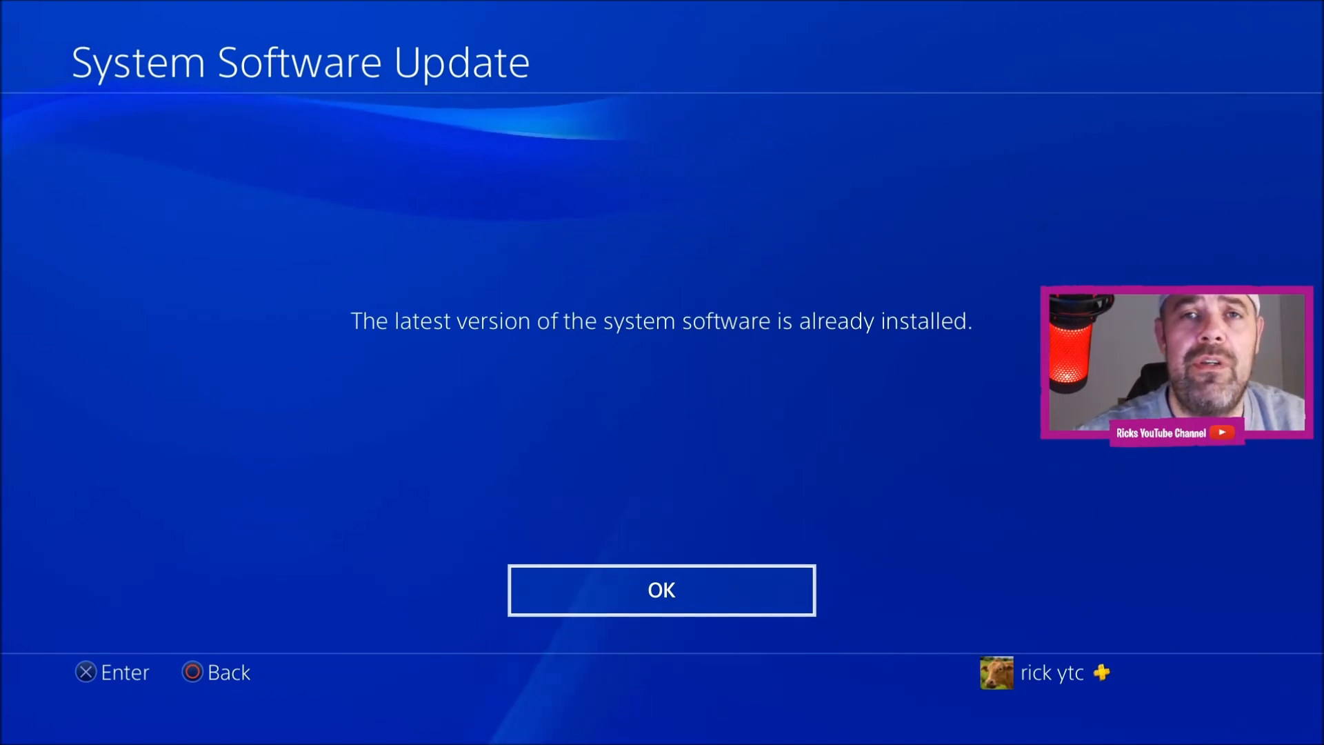
# Step: Switch to the browser's PS4 System Software Update page showing release 7.02
pyautogui.click(661, 589)
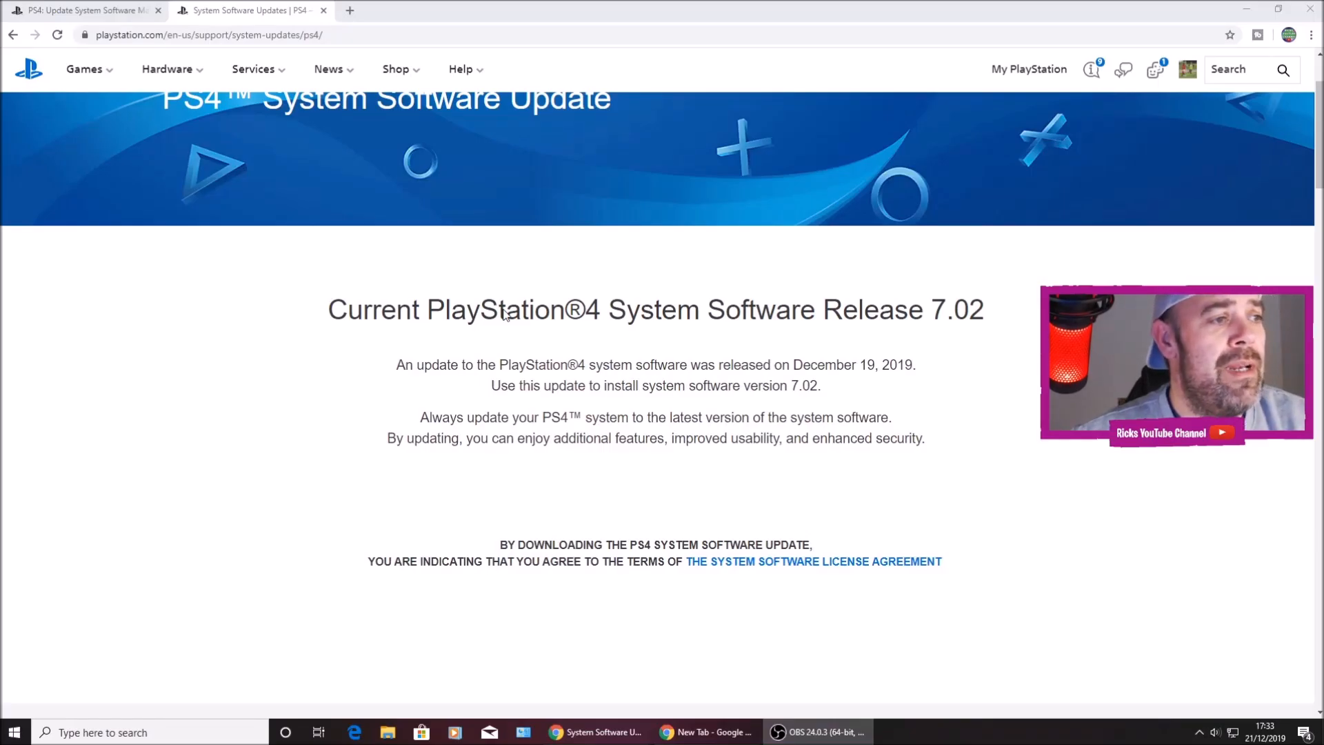
pyautogui.moveTo(907, 325)
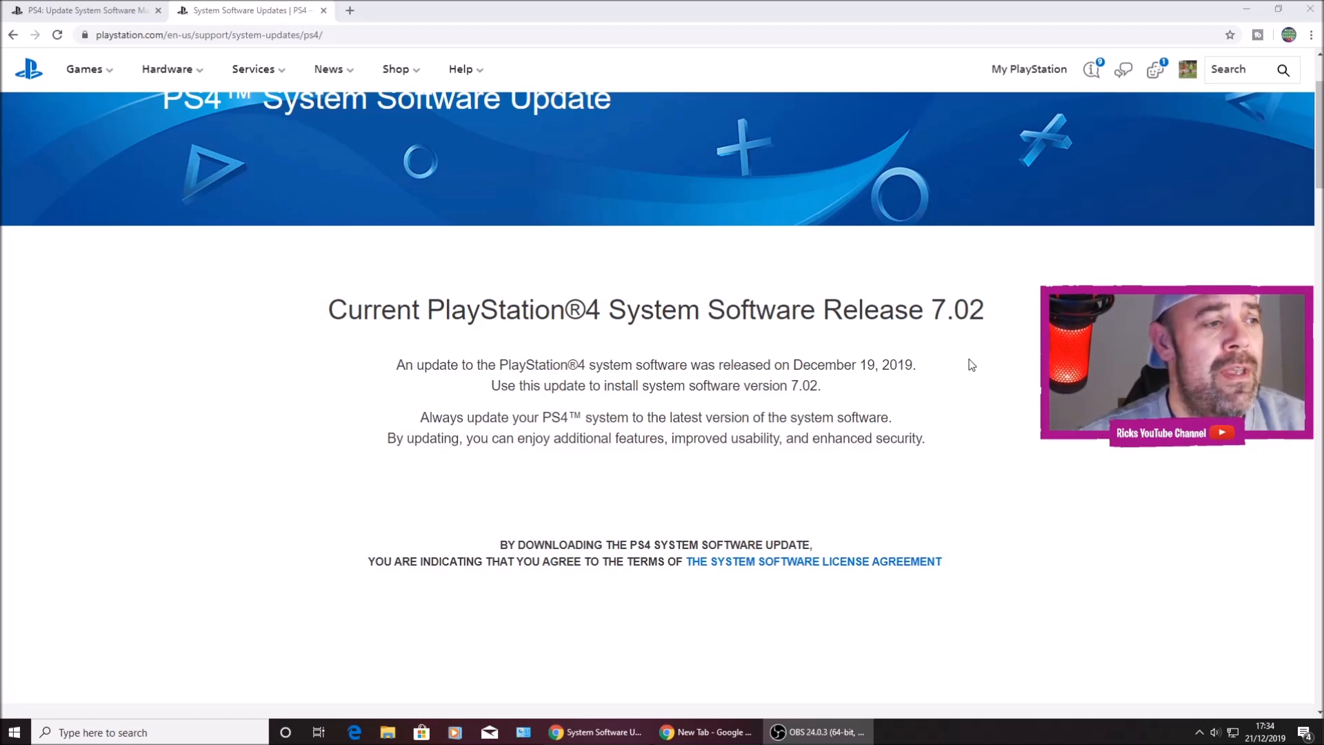
# Step: Scroll past the 7.02 feature notes to 'How to Download PS4 System Software Files'
pyautogui.scroll(-3)
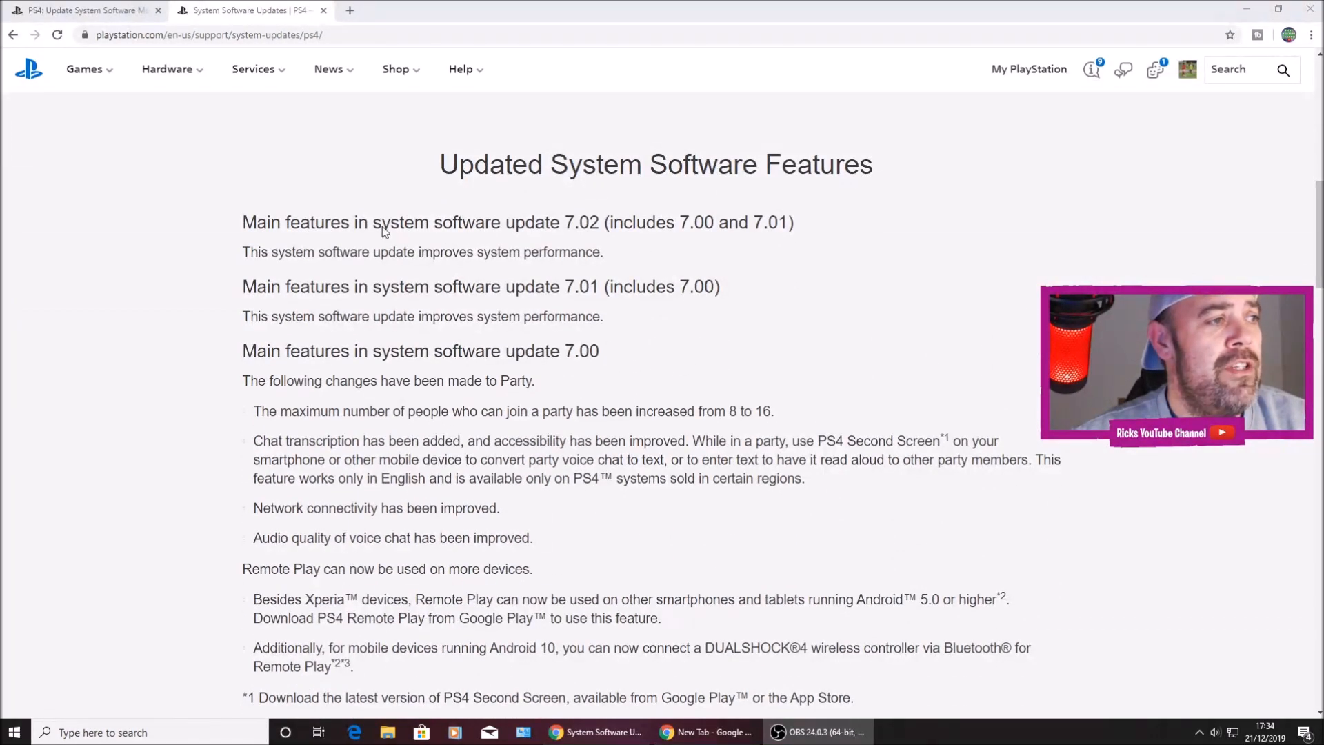
pyautogui.moveTo(676, 234)
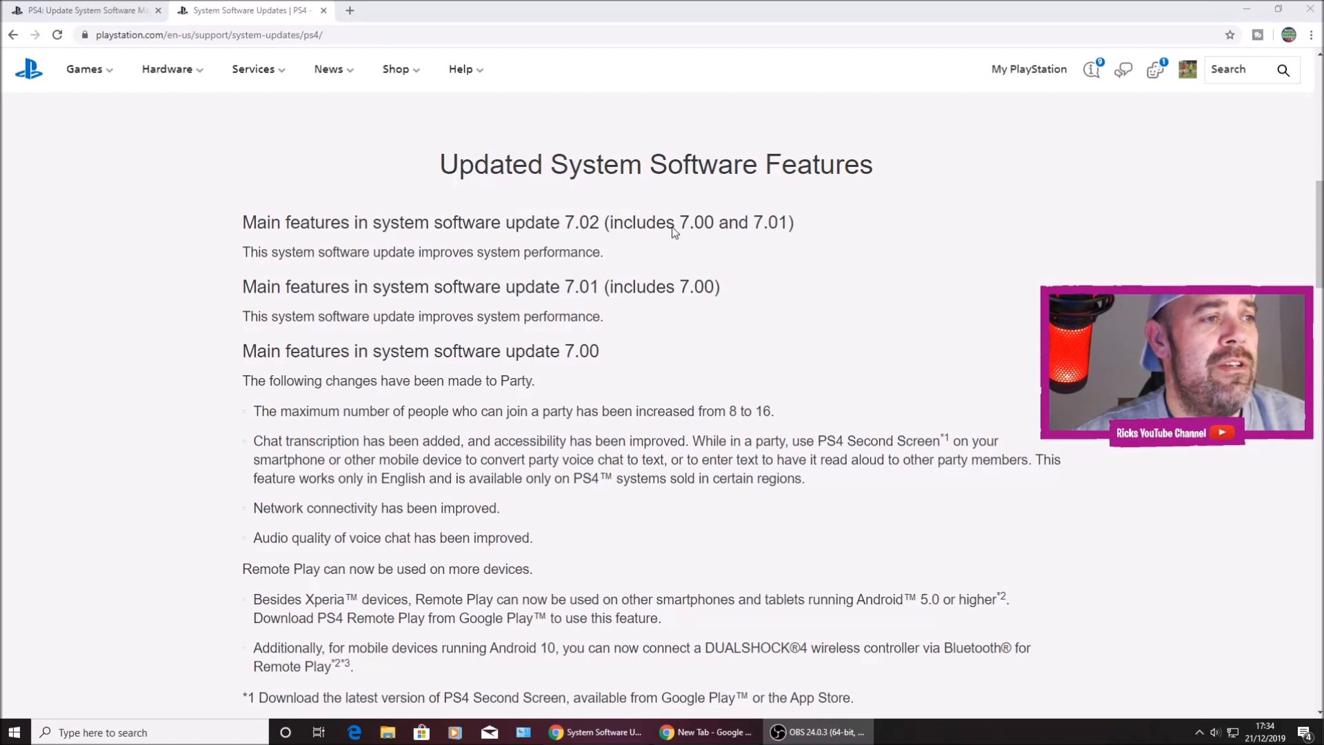
pyautogui.moveTo(755, 232)
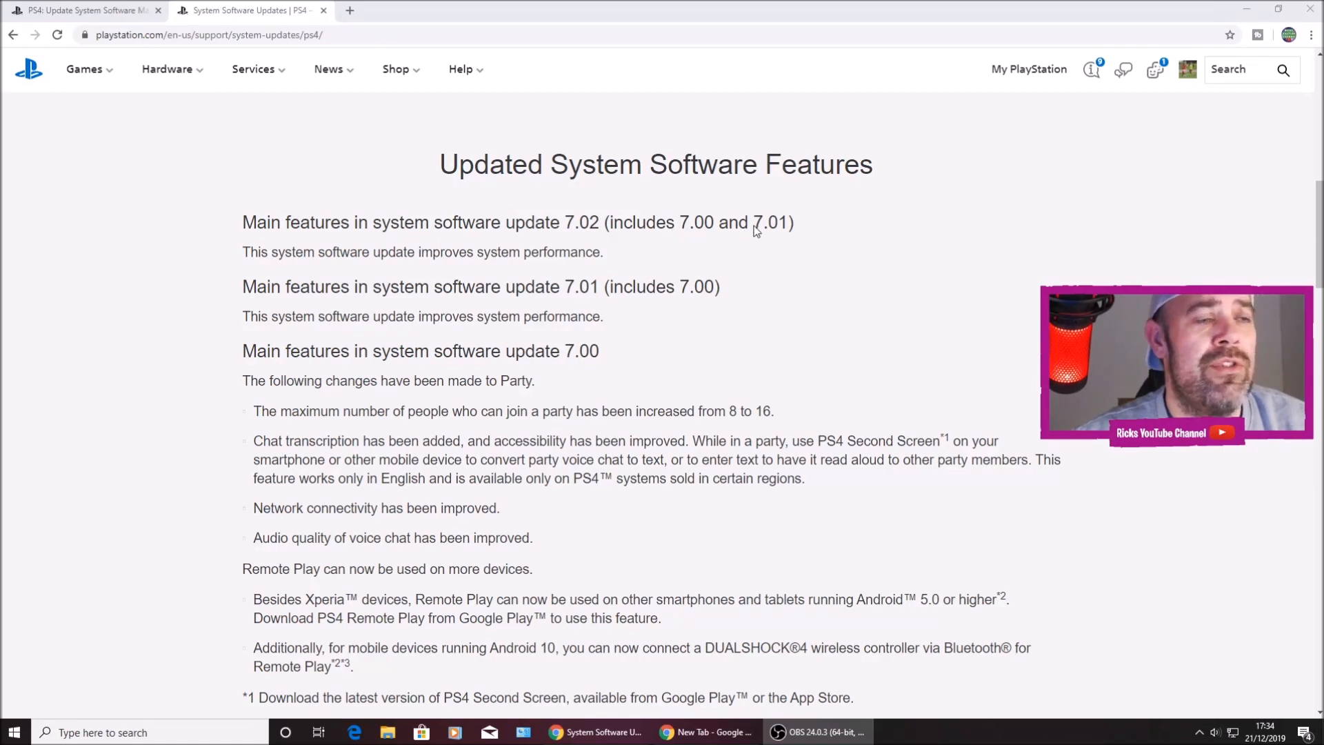
pyautogui.moveTo(712, 230)
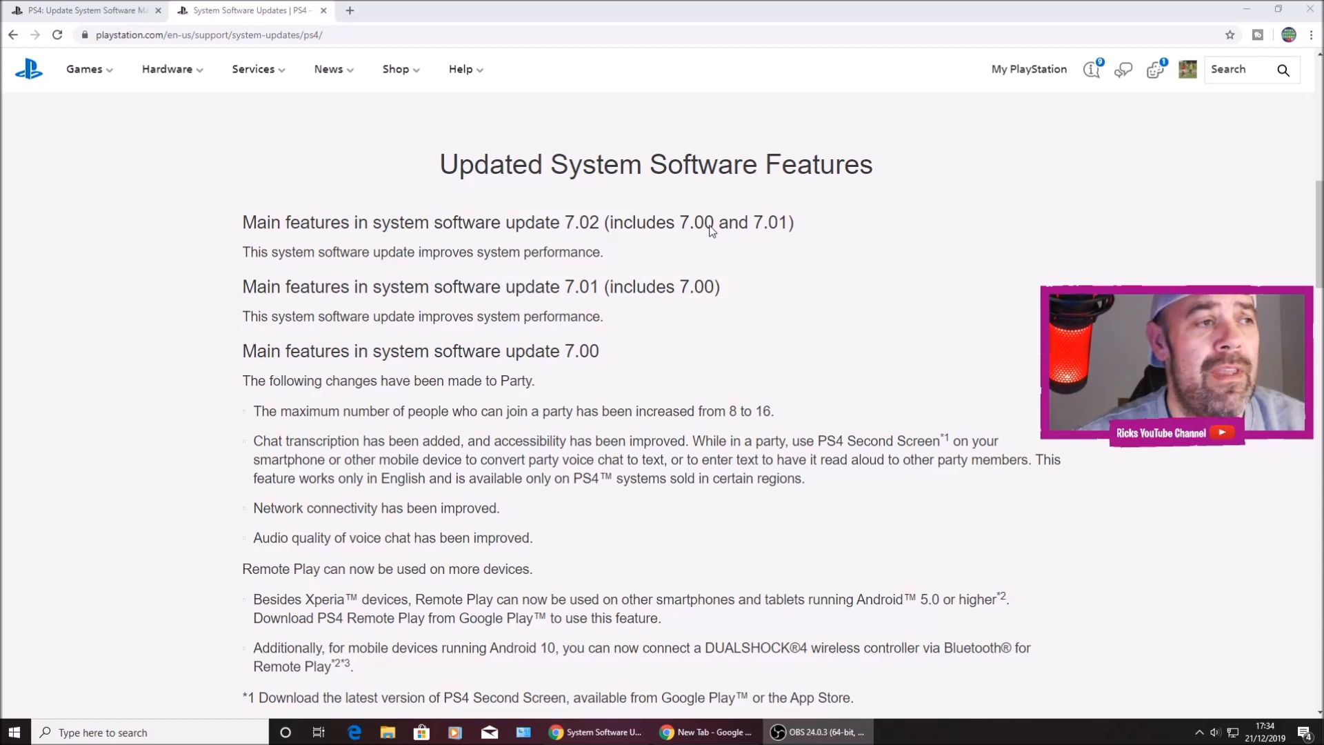
pyautogui.moveTo(585, 223)
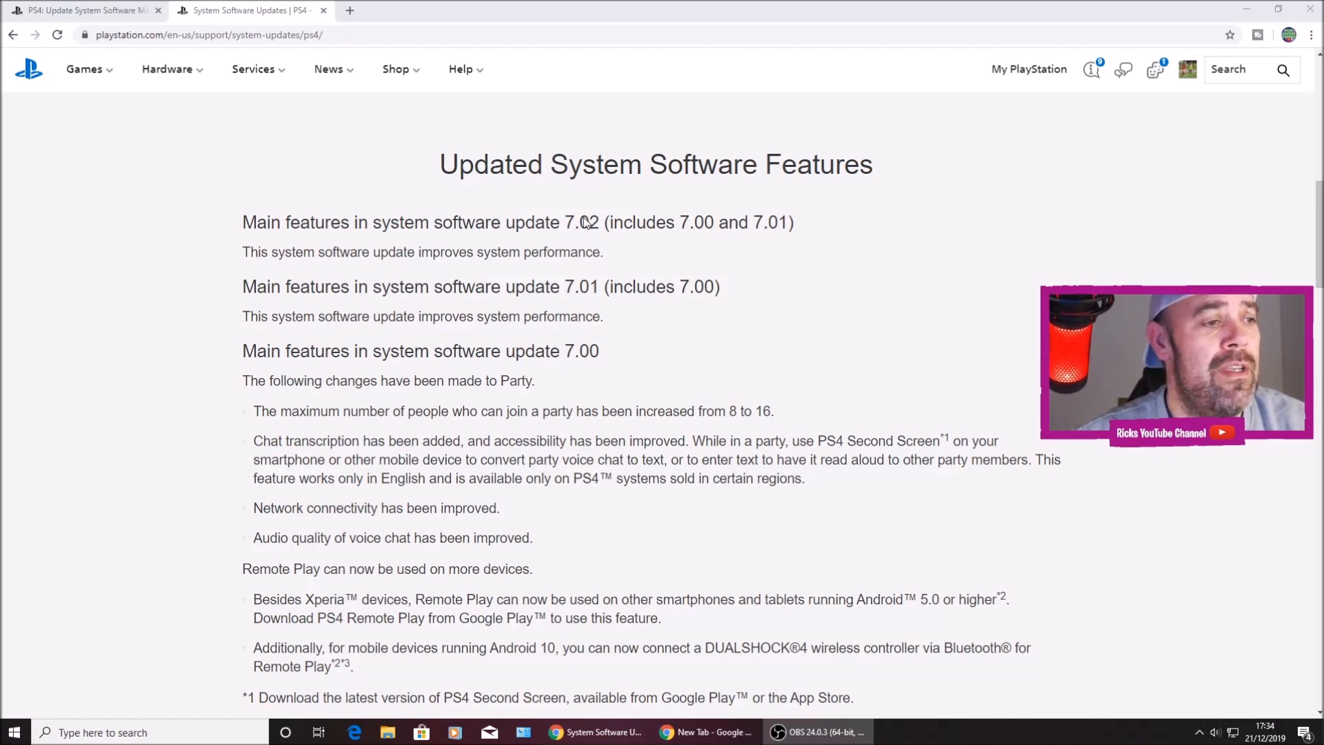
pyautogui.scroll(-3)
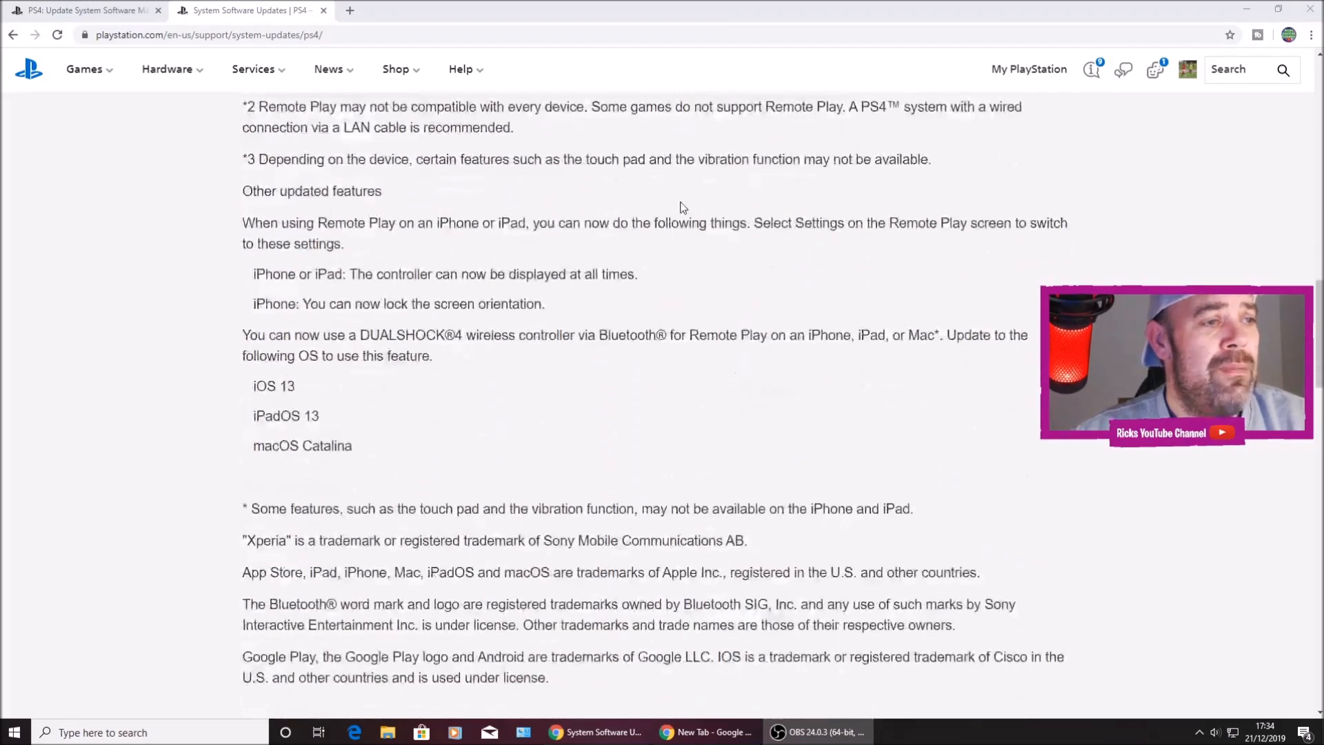
pyautogui.scroll(-3)
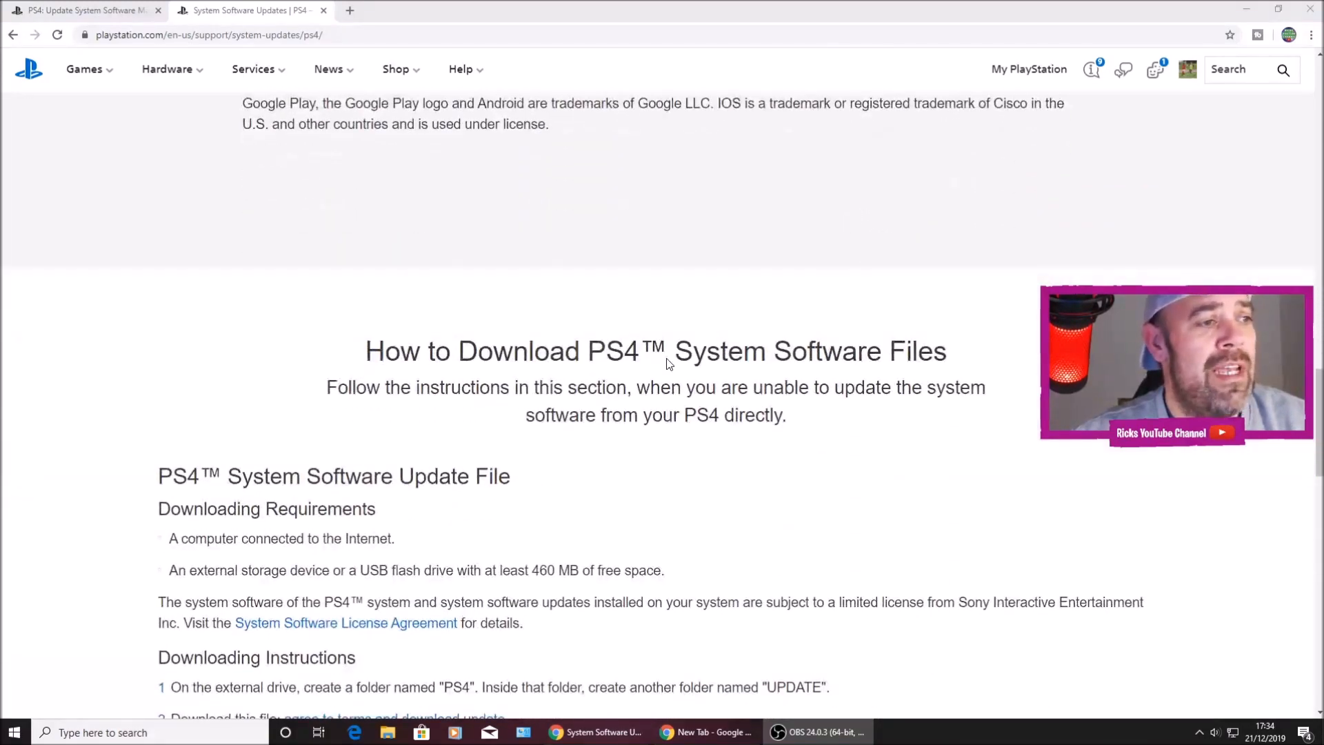
# Step: Scroll until the Downloading Requirements and Downloading Instructions are fully visible
pyautogui.scroll(-3)
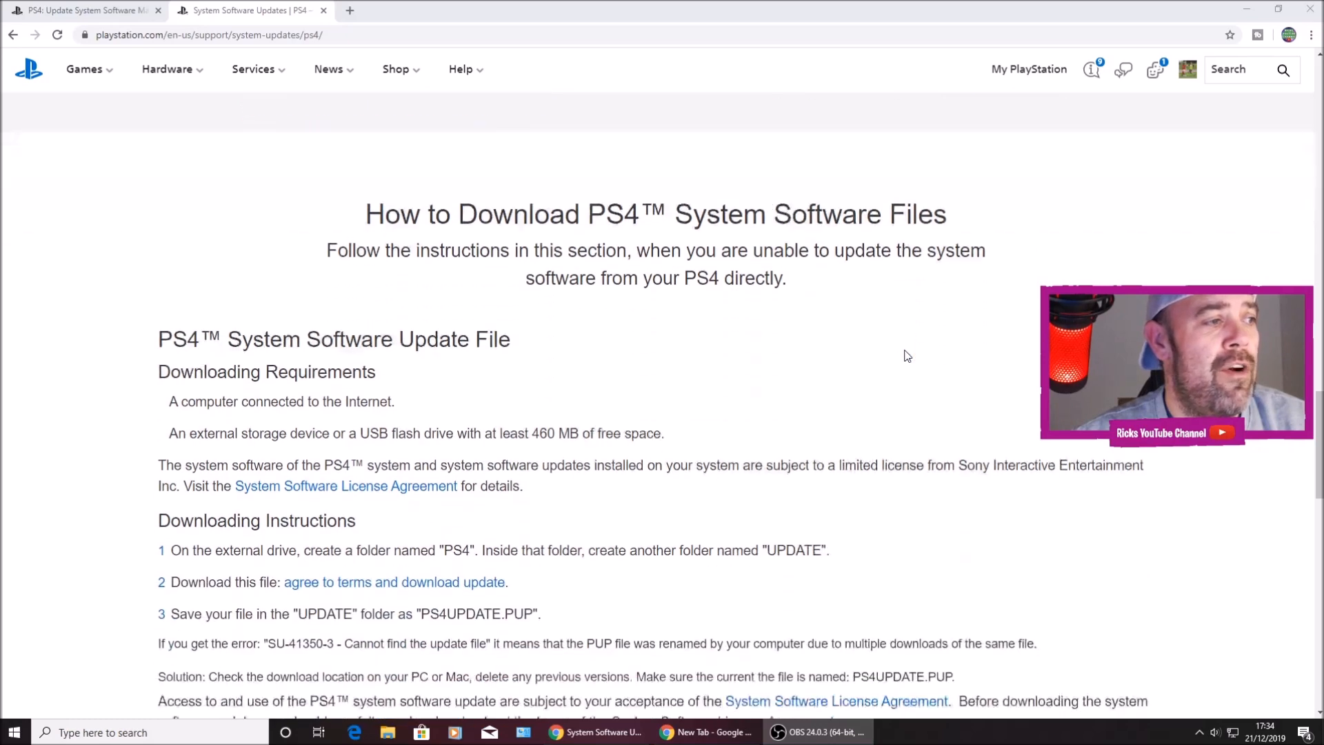
pyautogui.scroll(-3)
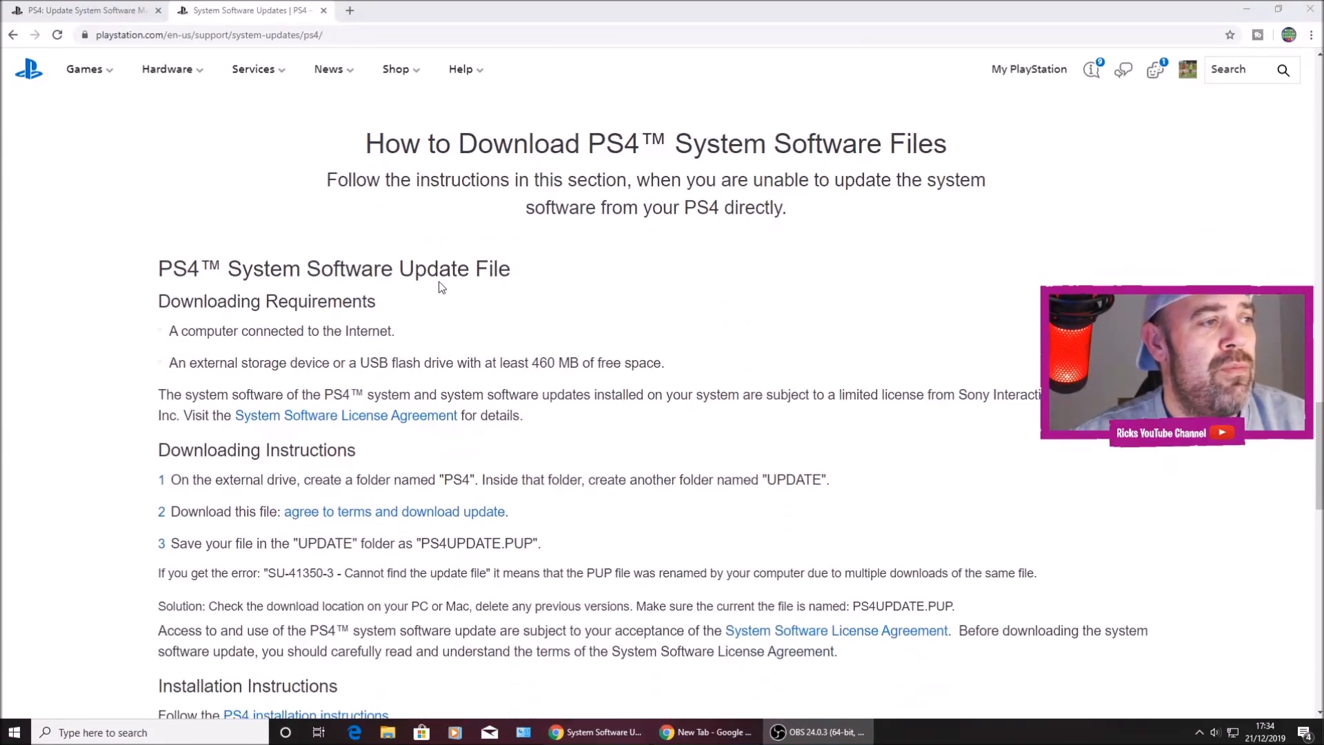
pyautogui.moveTo(289, 338)
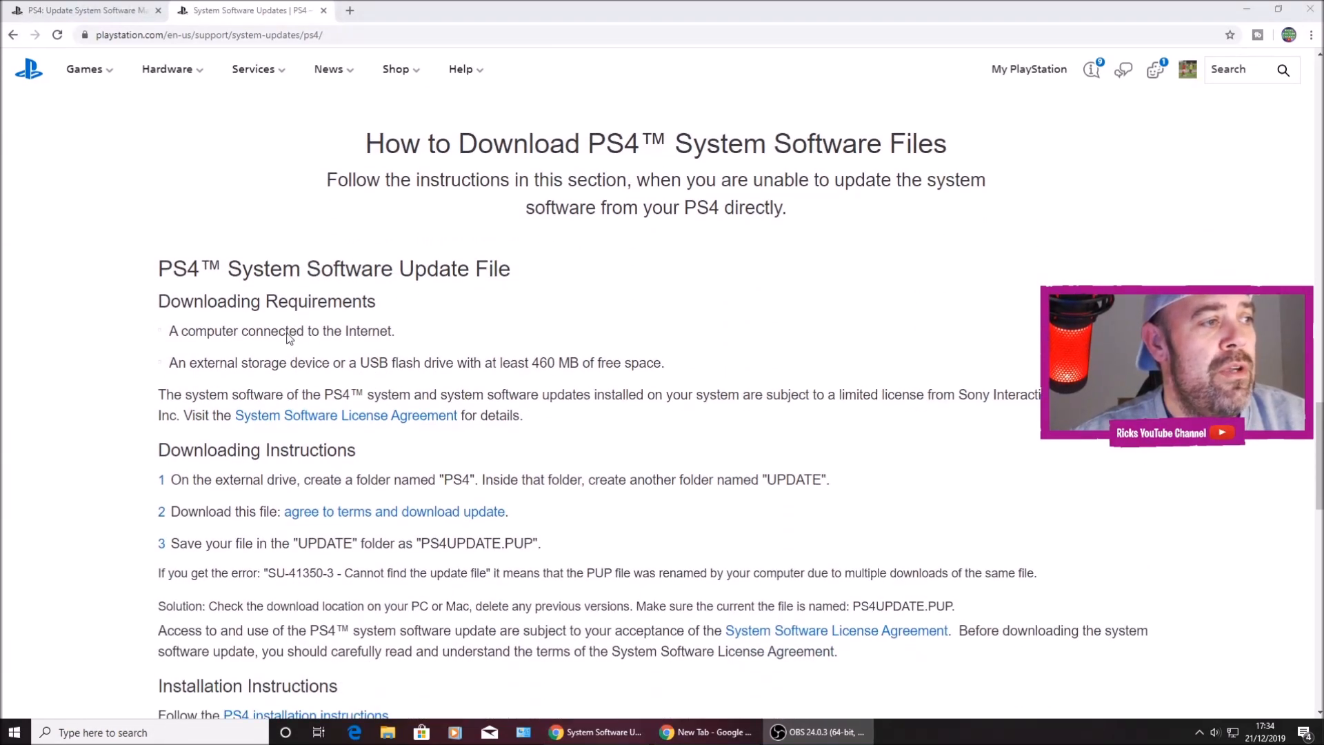
pyautogui.moveTo(285, 379)
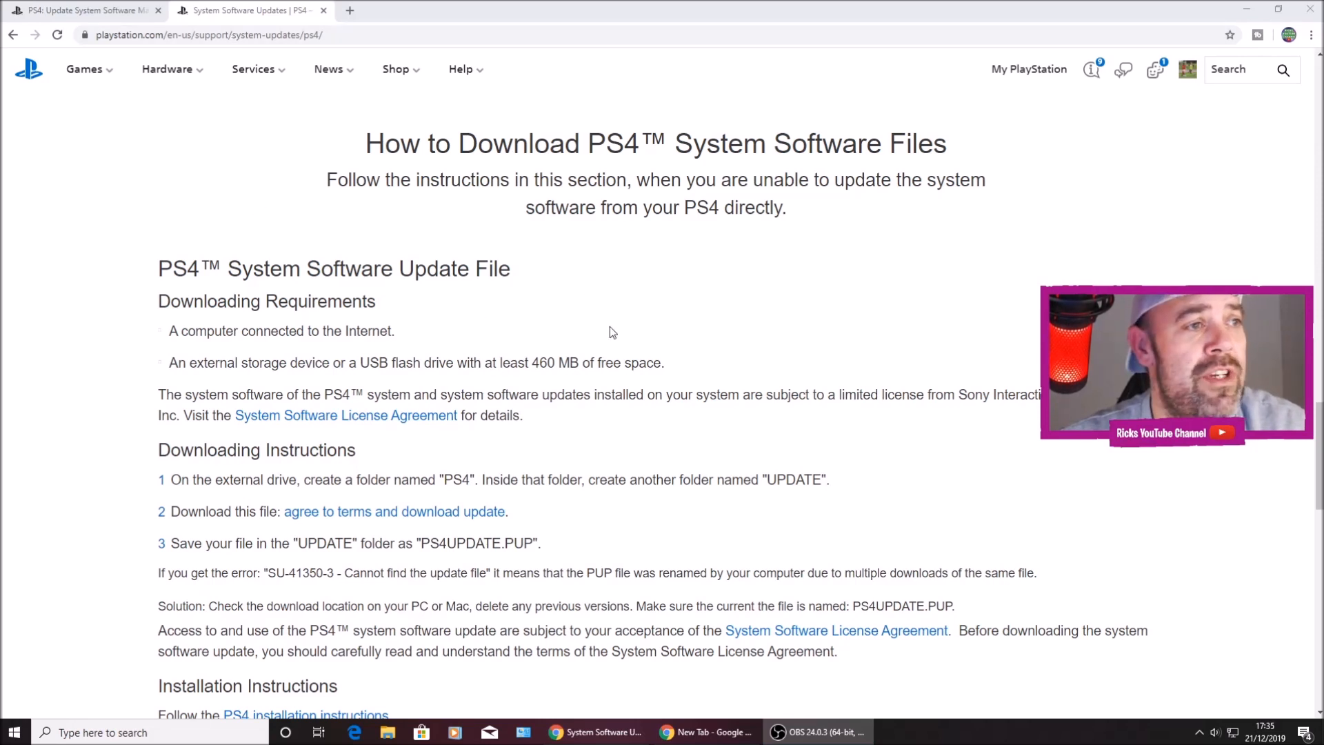
pyautogui.scroll(-3)
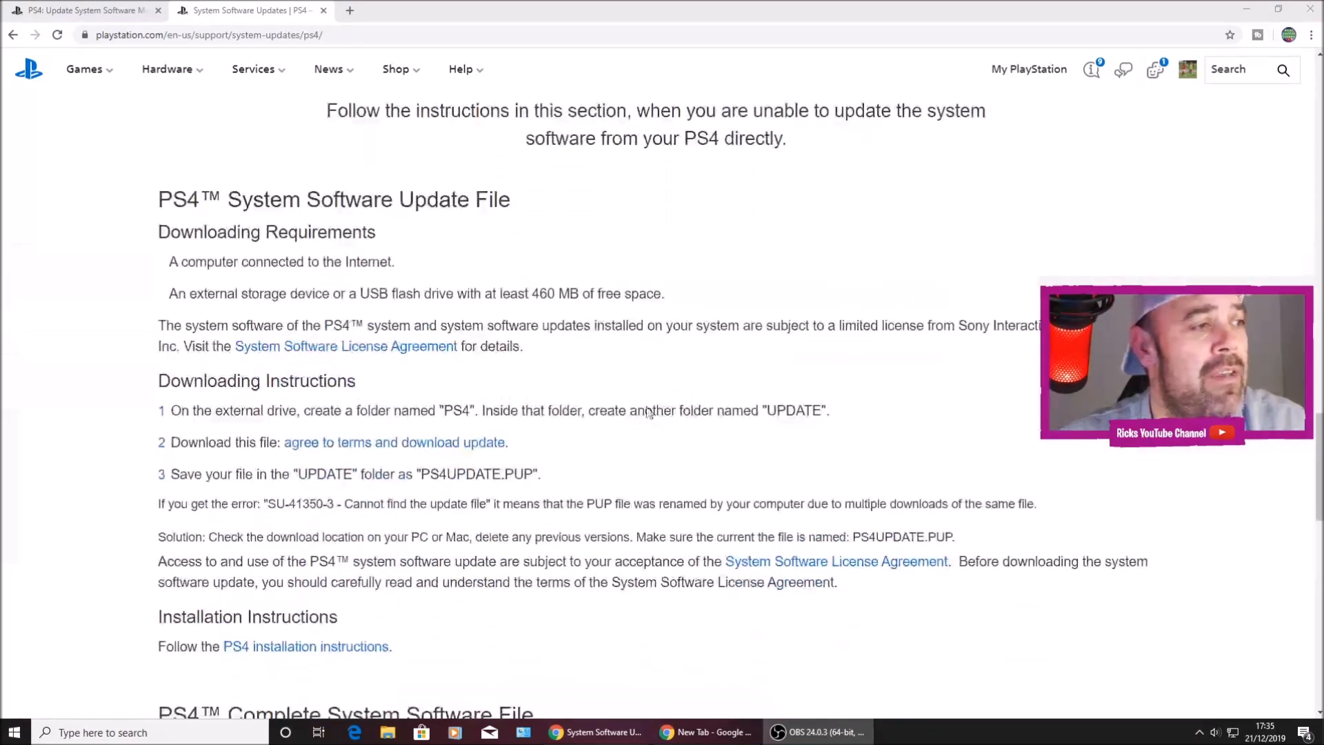
pyautogui.moveTo(448, 429)
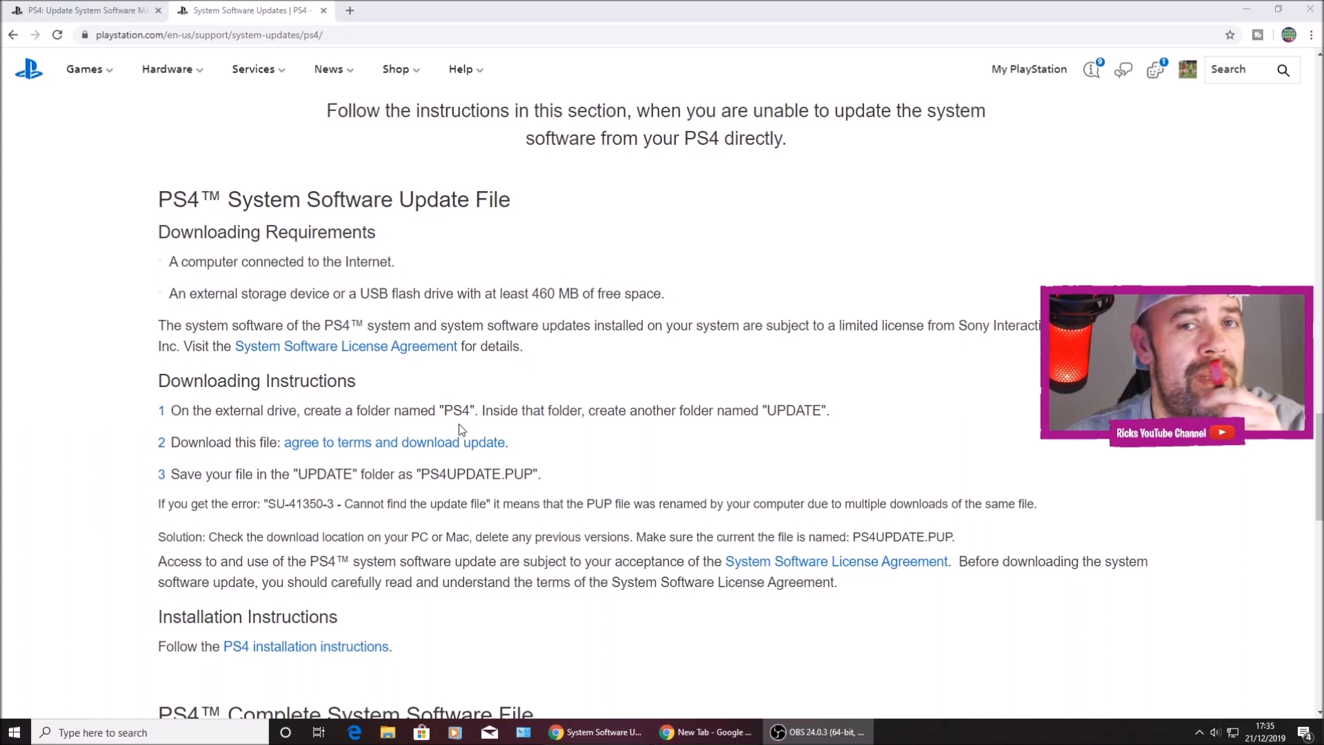
pyautogui.moveTo(498, 426)
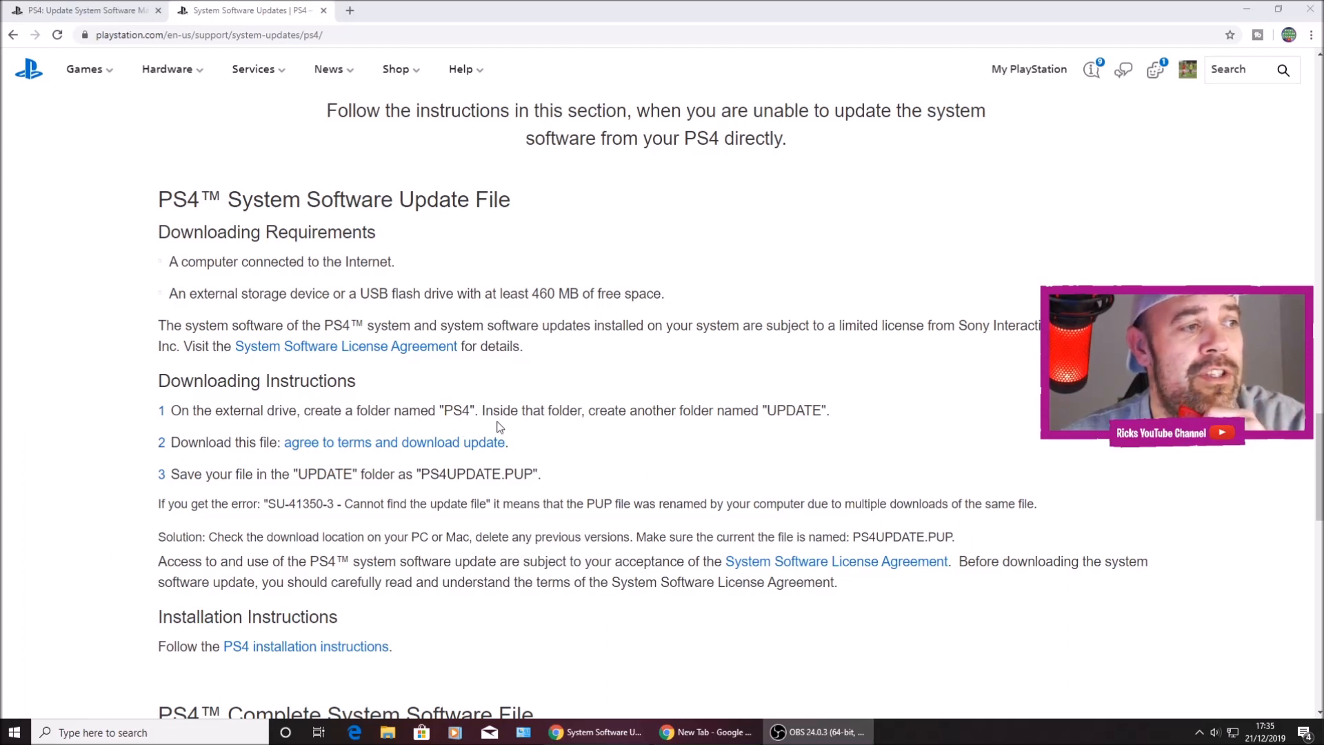
pyautogui.moveTo(586, 433)
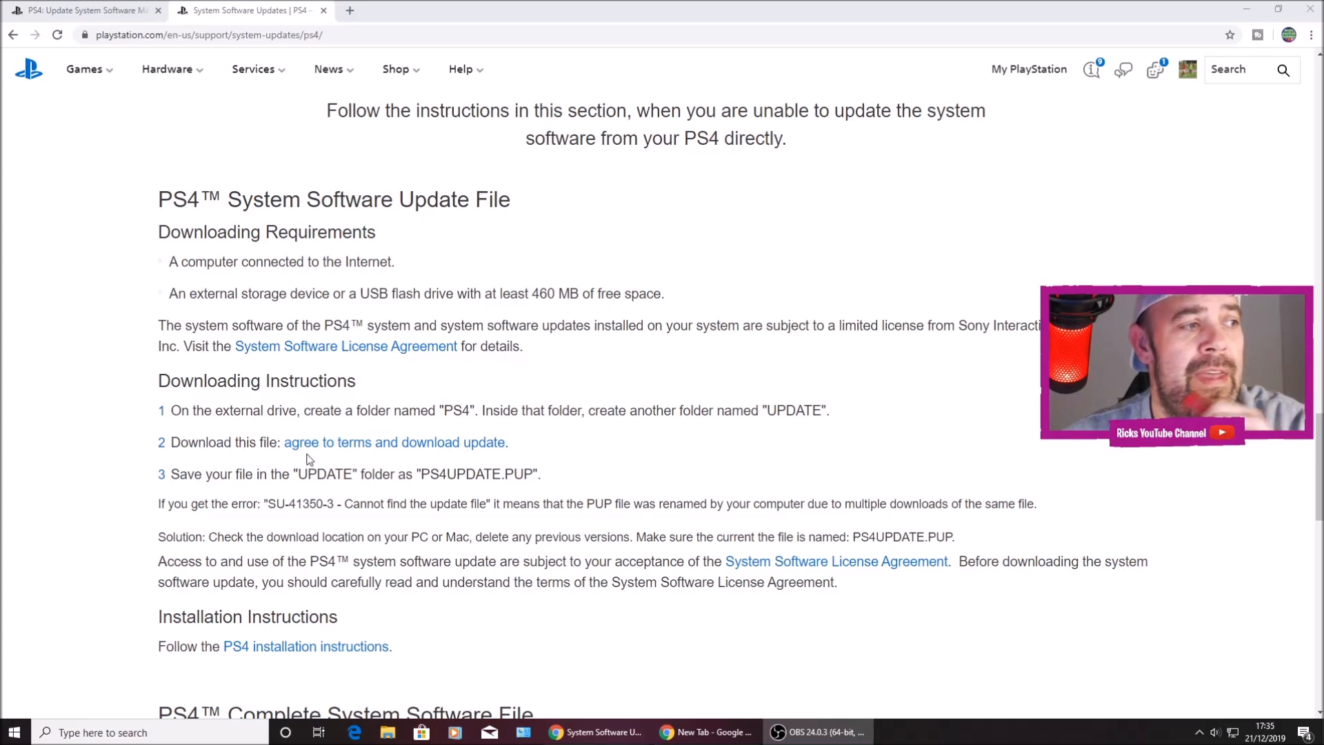
pyautogui.moveTo(359, 437)
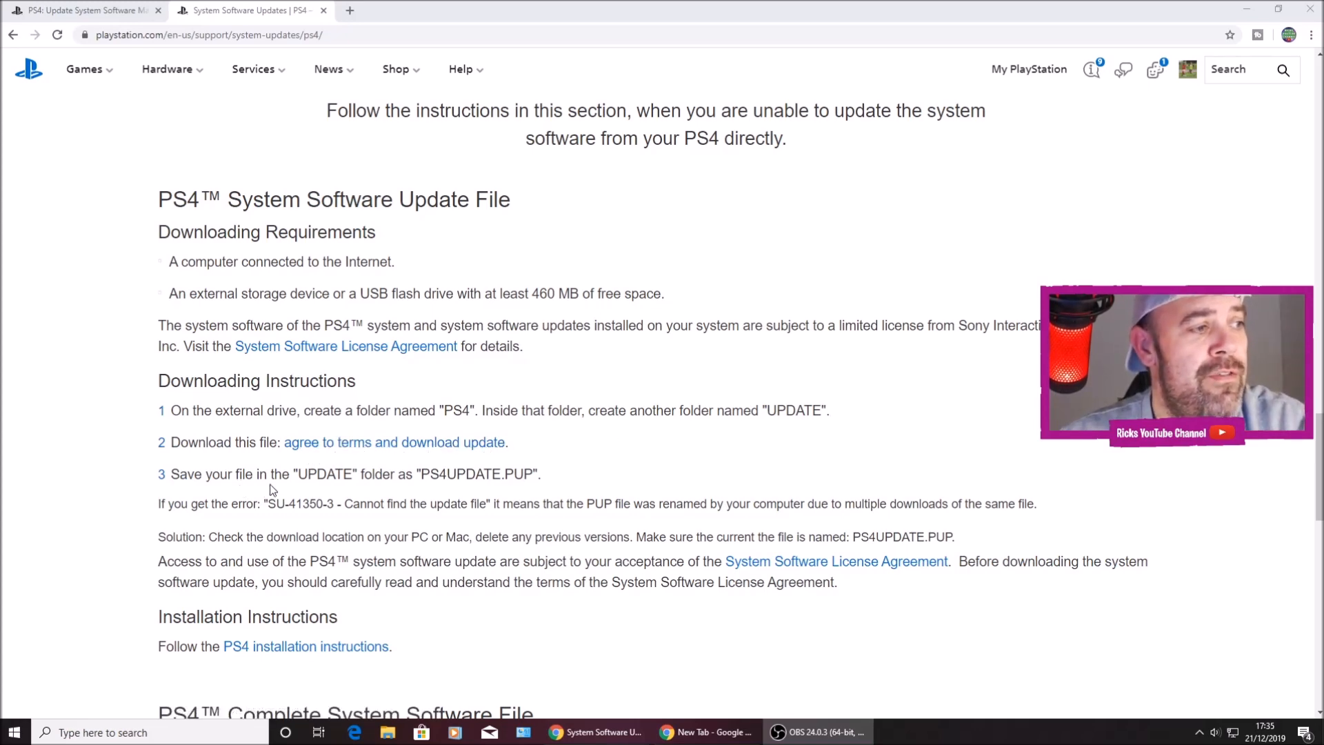
pyautogui.moveTo(437, 493)
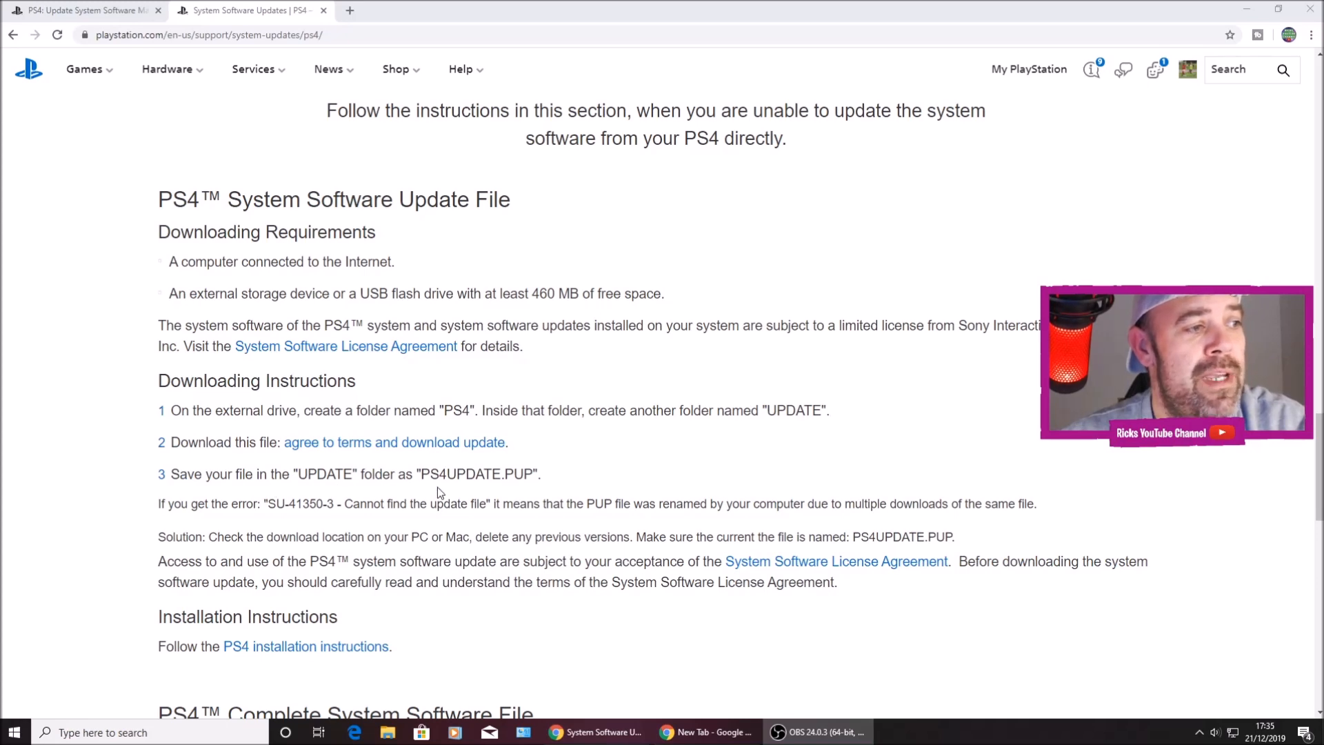
pyautogui.moveTo(512, 491)
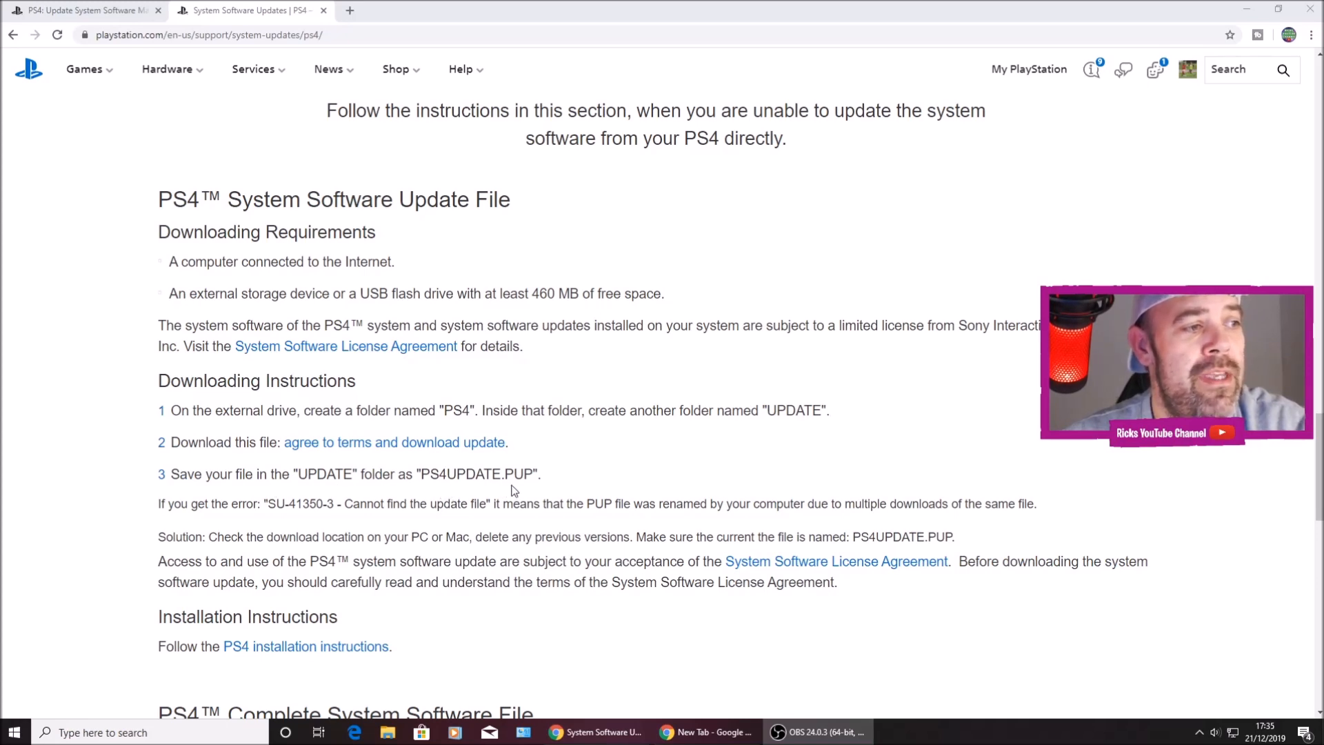
pyautogui.moveTo(228, 534)
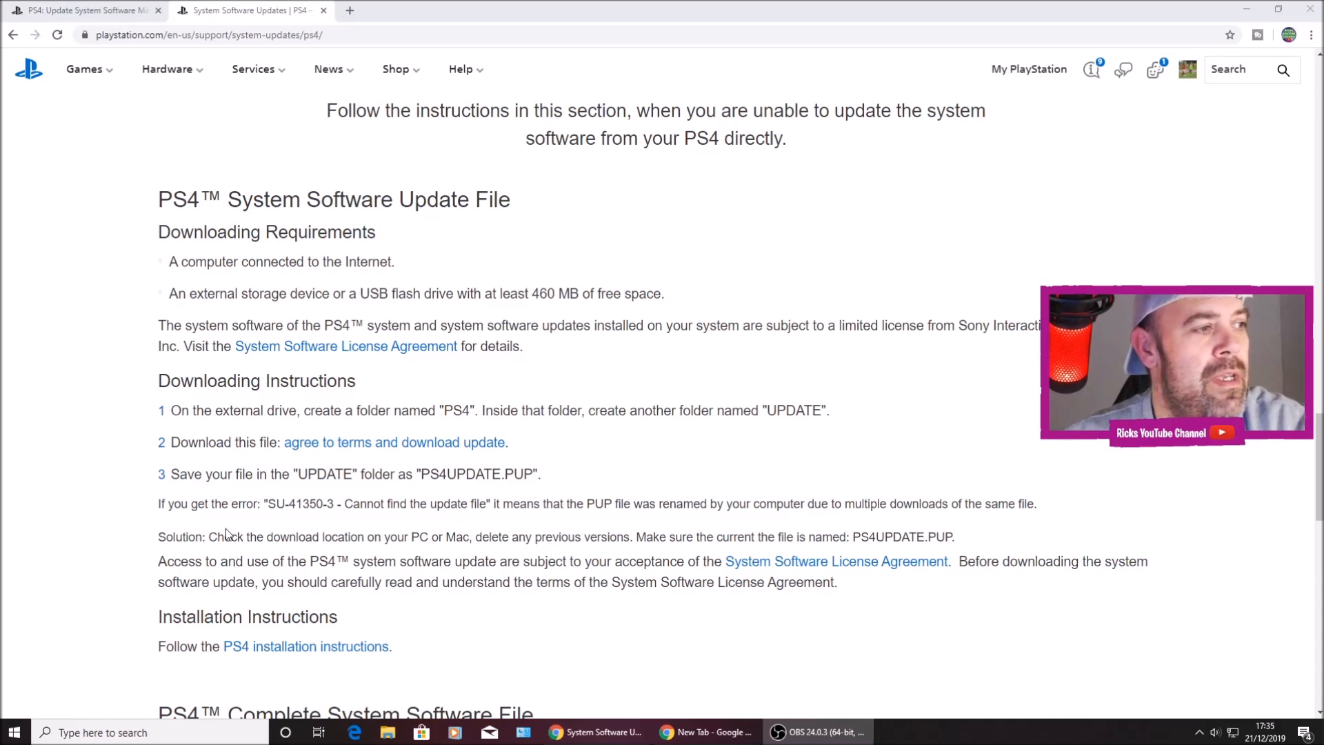
pyautogui.moveTo(290, 520)
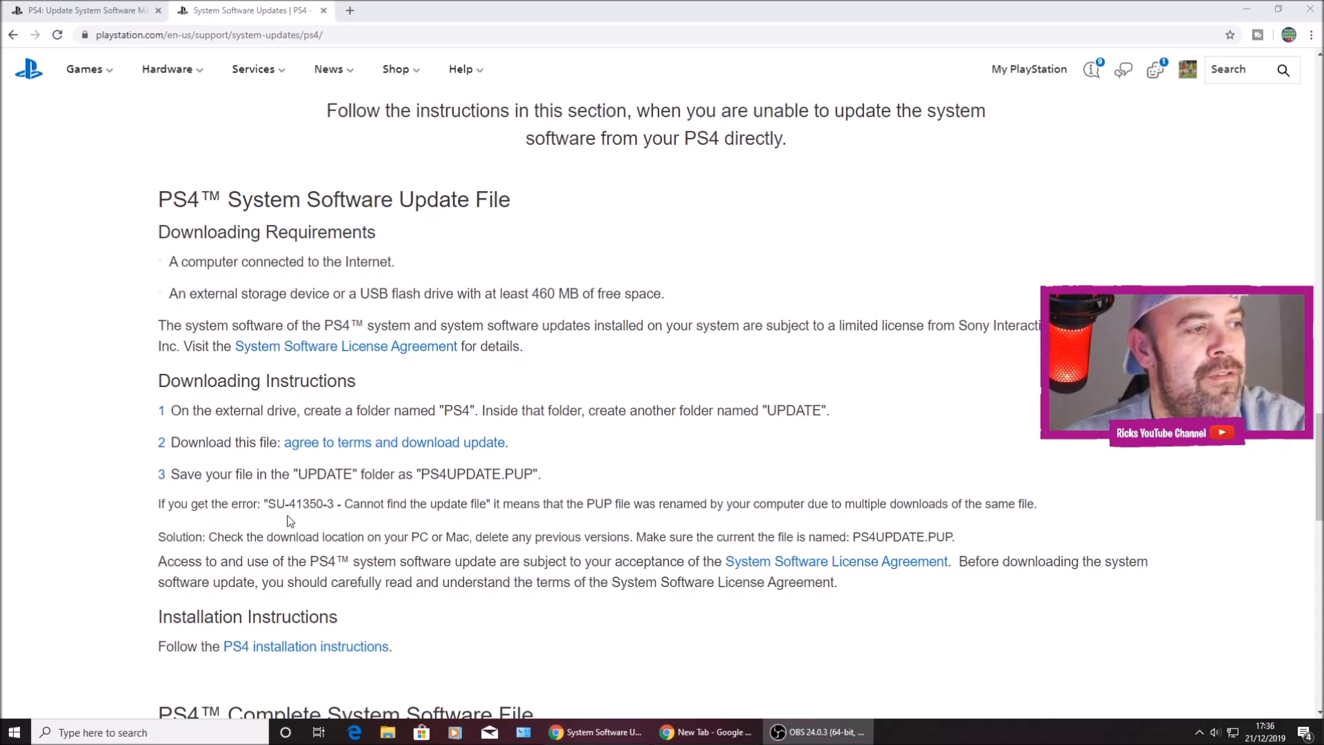
pyautogui.moveTo(314, 520)
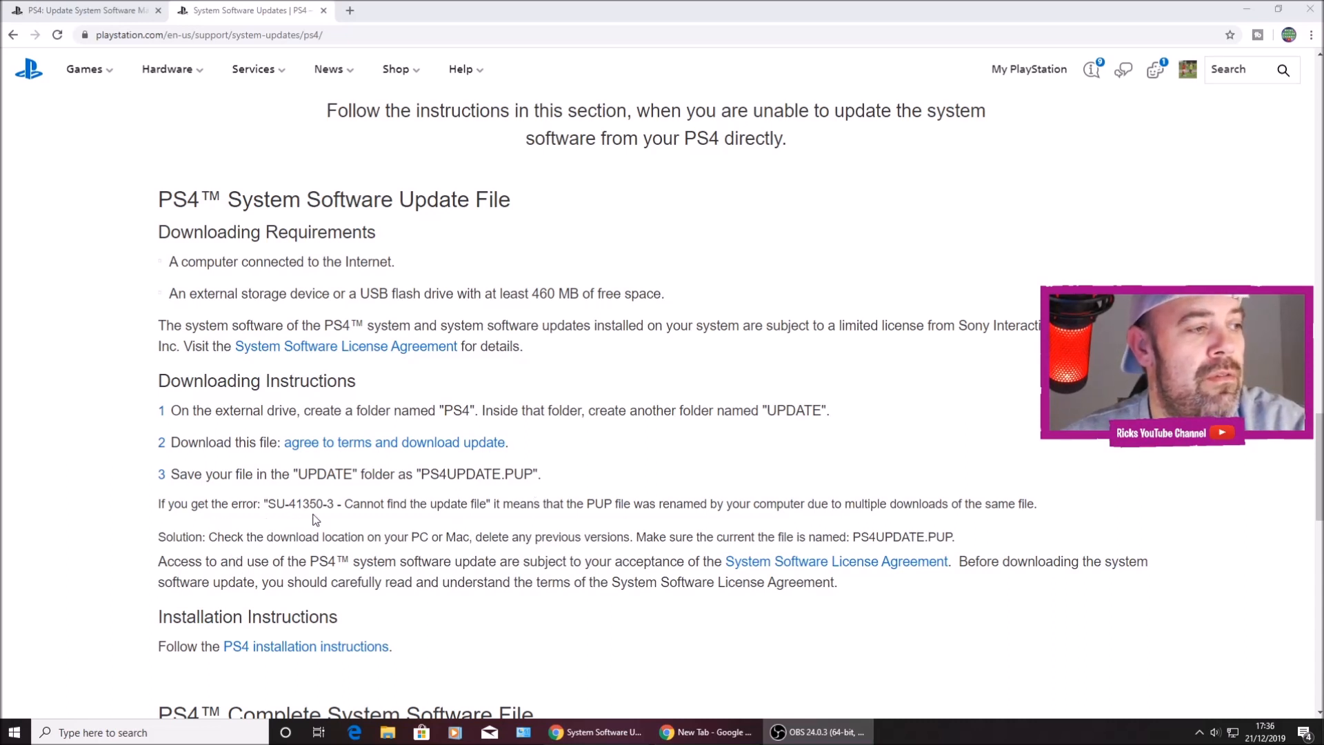
pyautogui.moveTo(483, 525)
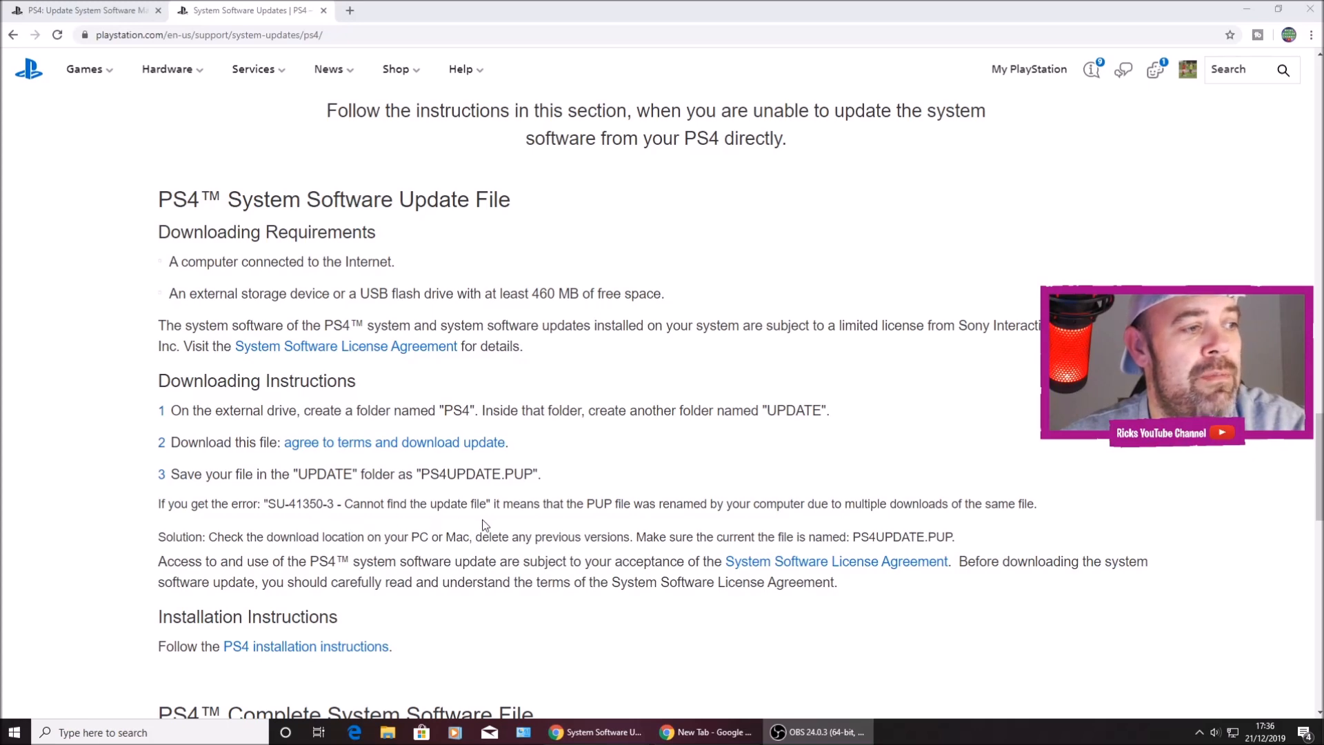
pyautogui.moveTo(622, 519)
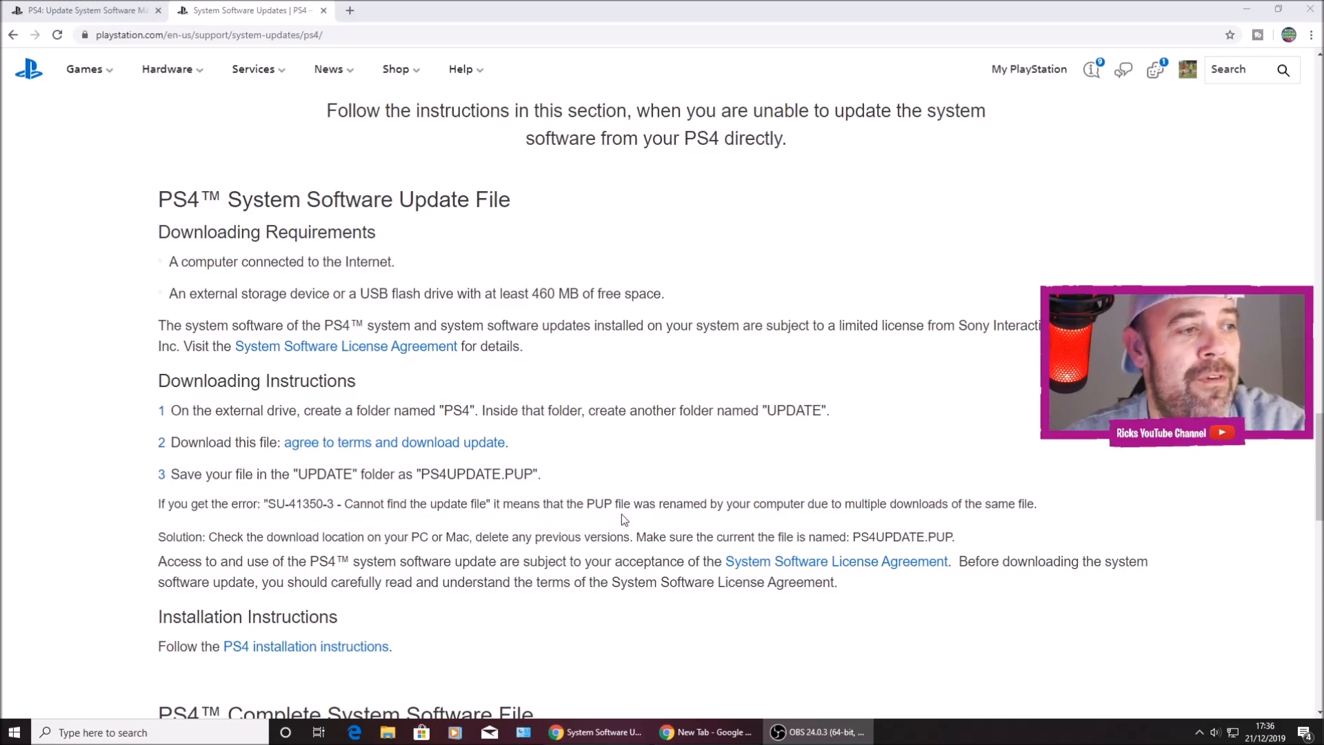
pyautogui.moveTo(829, 525)
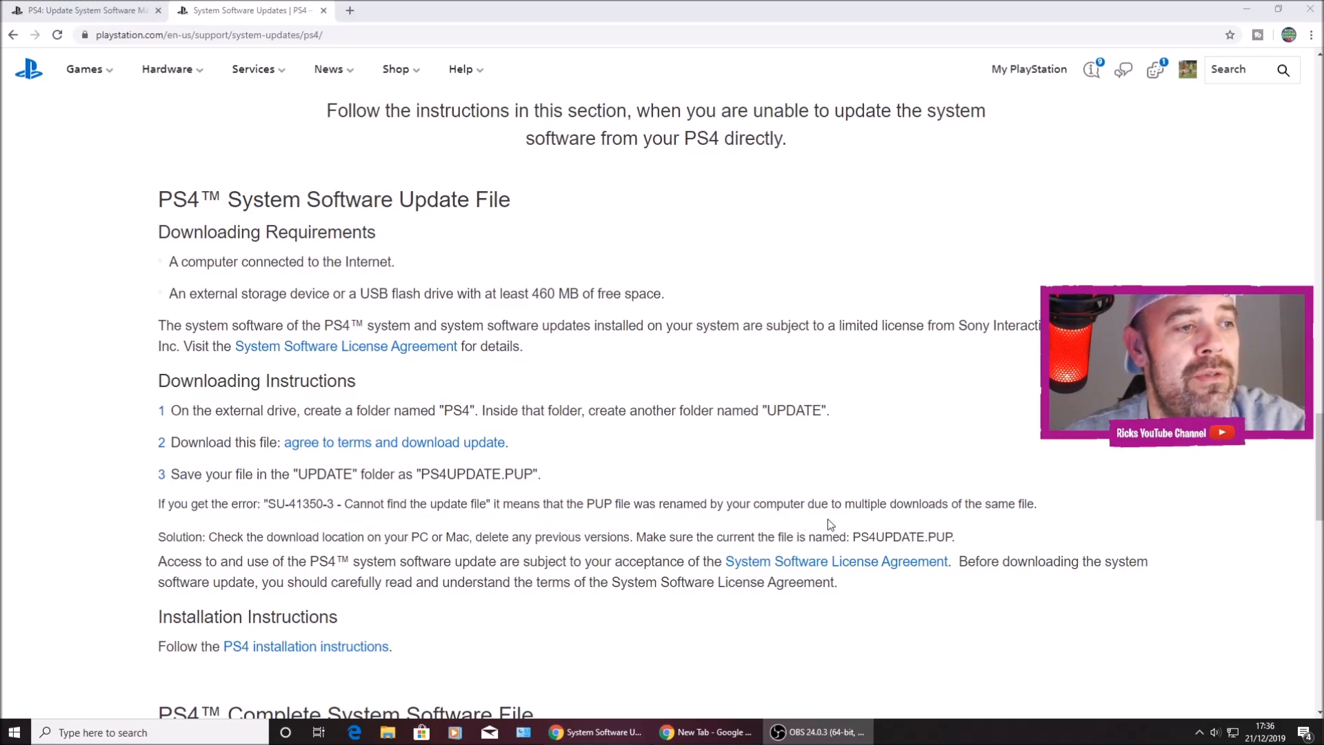
pyautogui.moveTo(1023, 517)
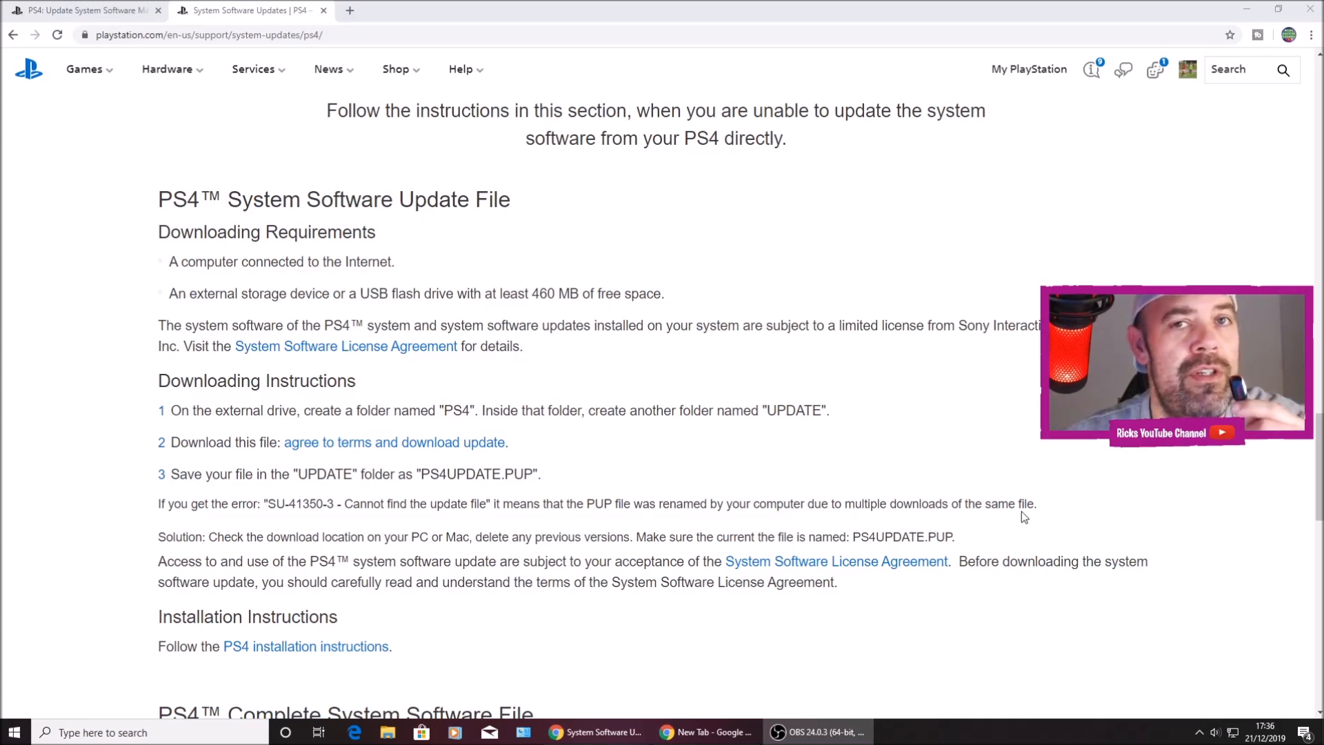
pyautogui.moveTo(521, 490)
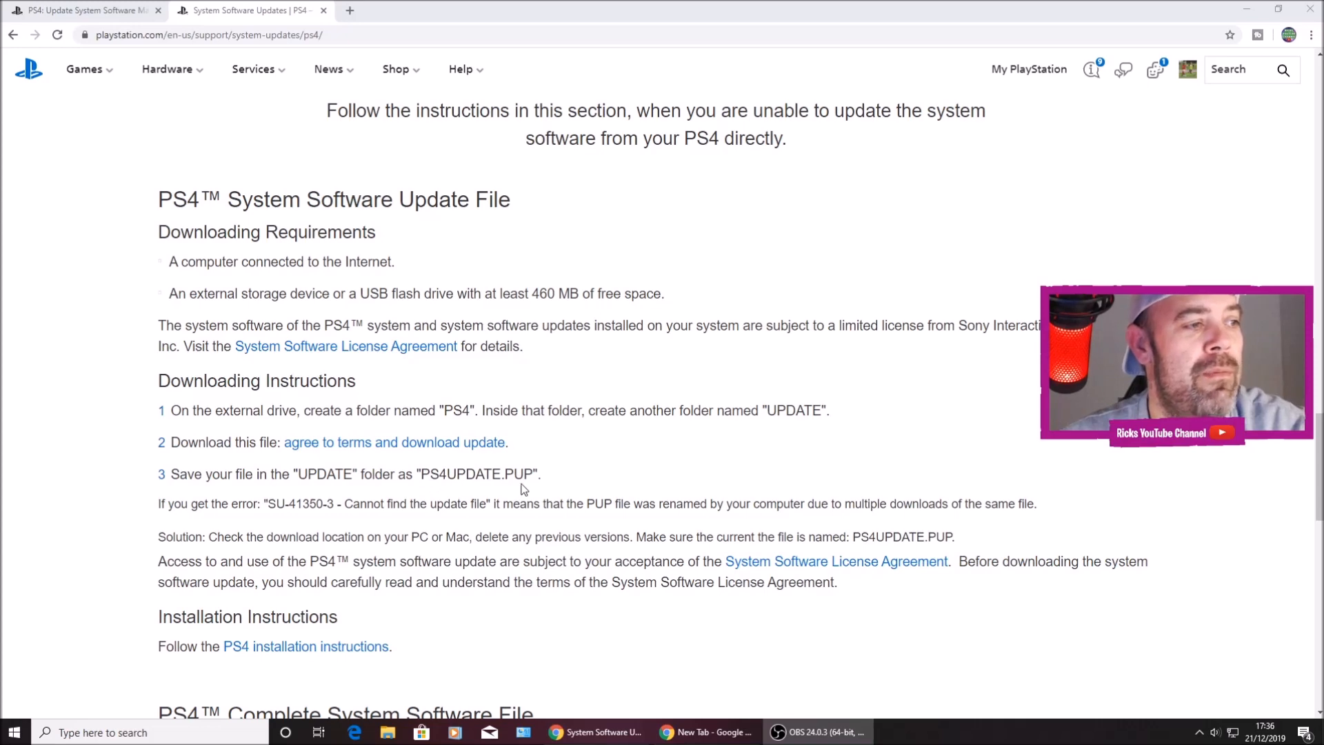
pyautogui.moveTo(449, 558)
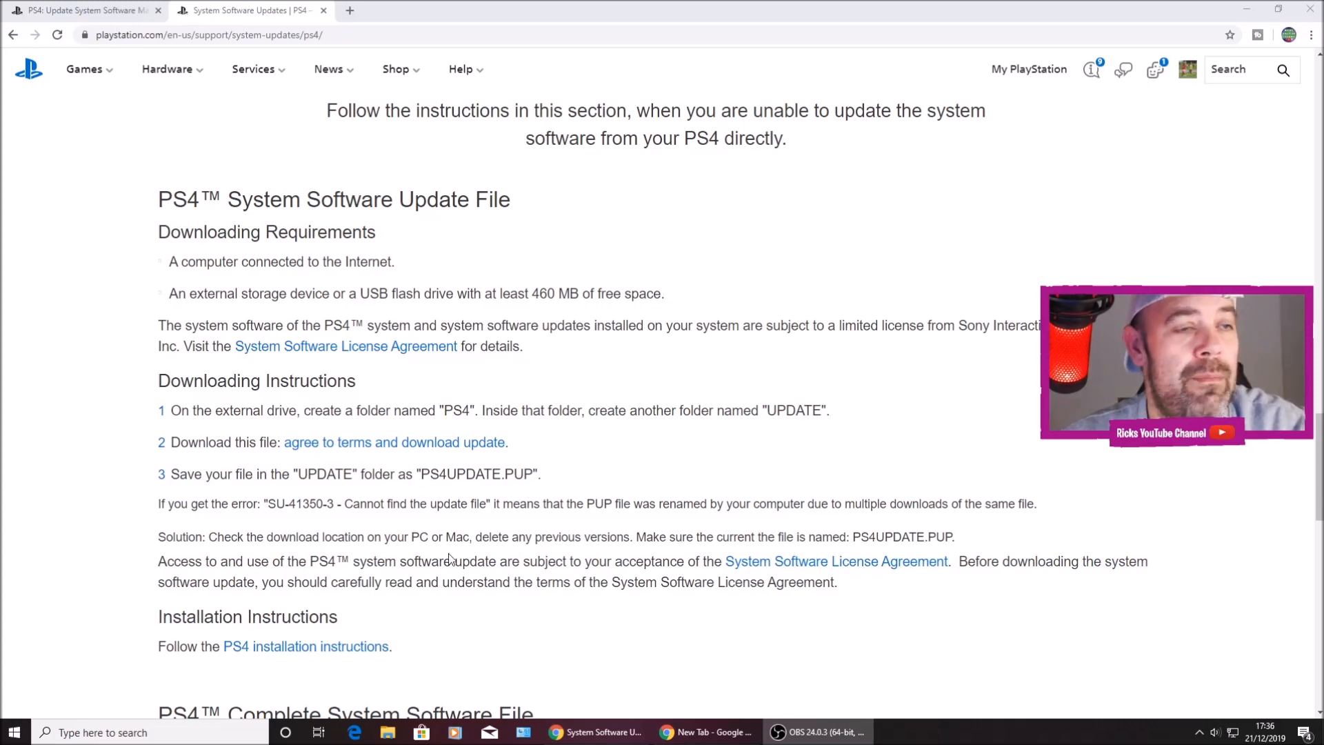